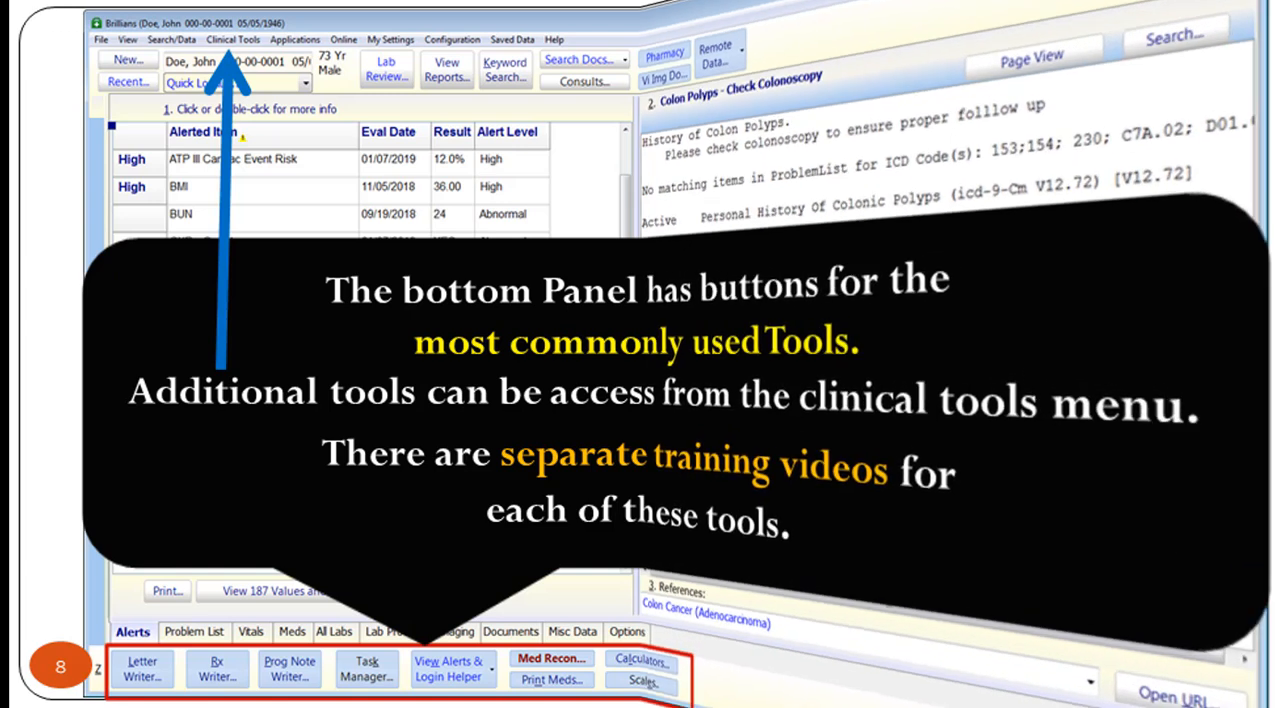
- Advance the slideshow to slide 10, Login Options, with the not-logged-in warning
click(148, 52)
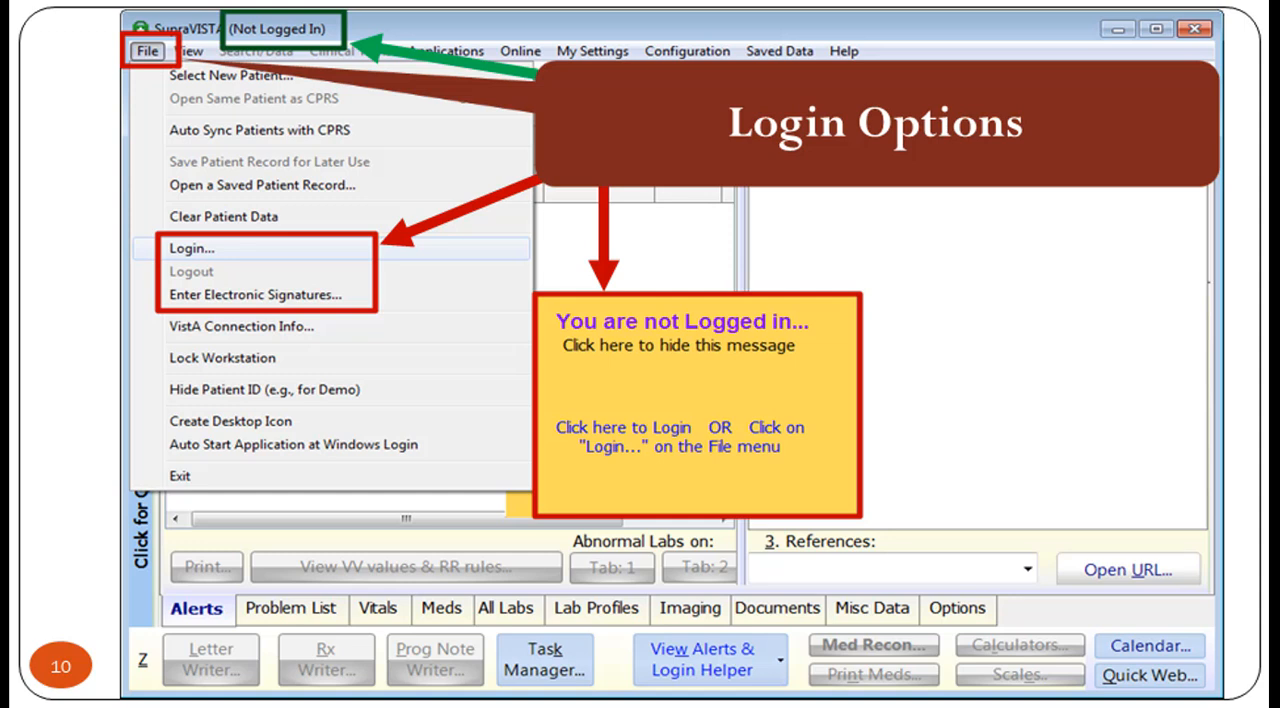
- Advance through slide 11's login form to slide 12, Select a NEW patient
click(192, 248)
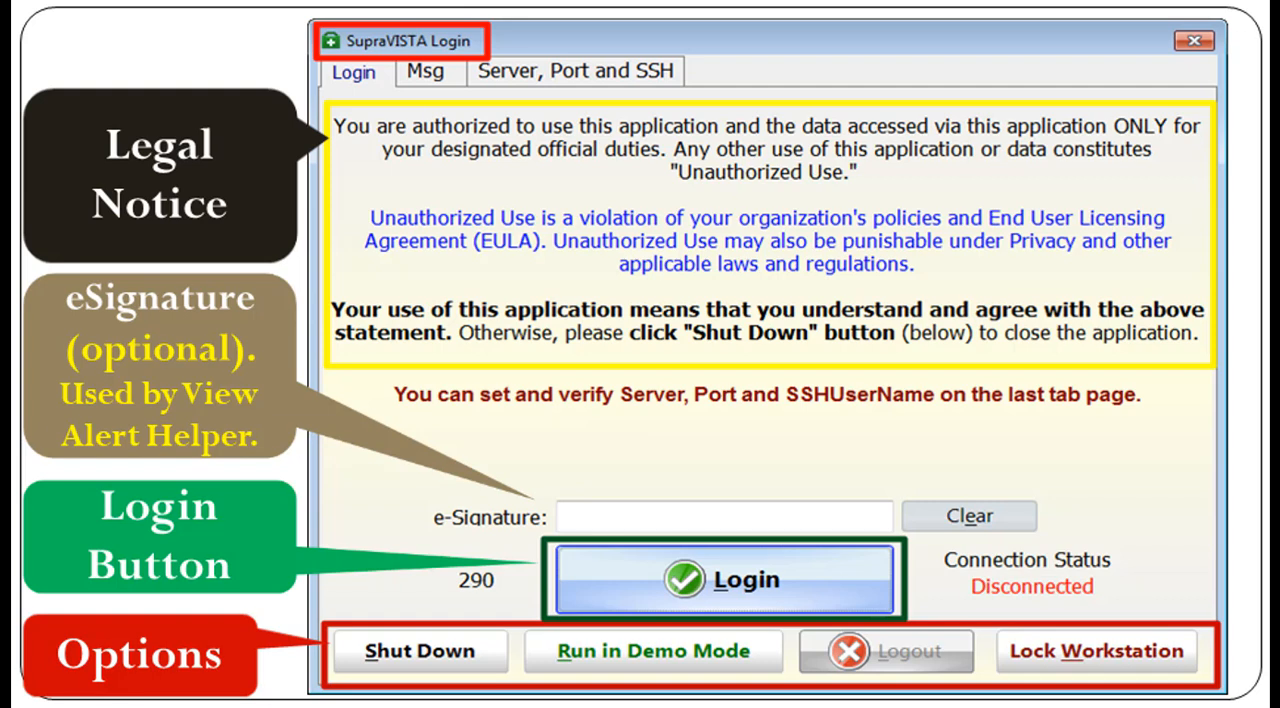
click(724, 578)
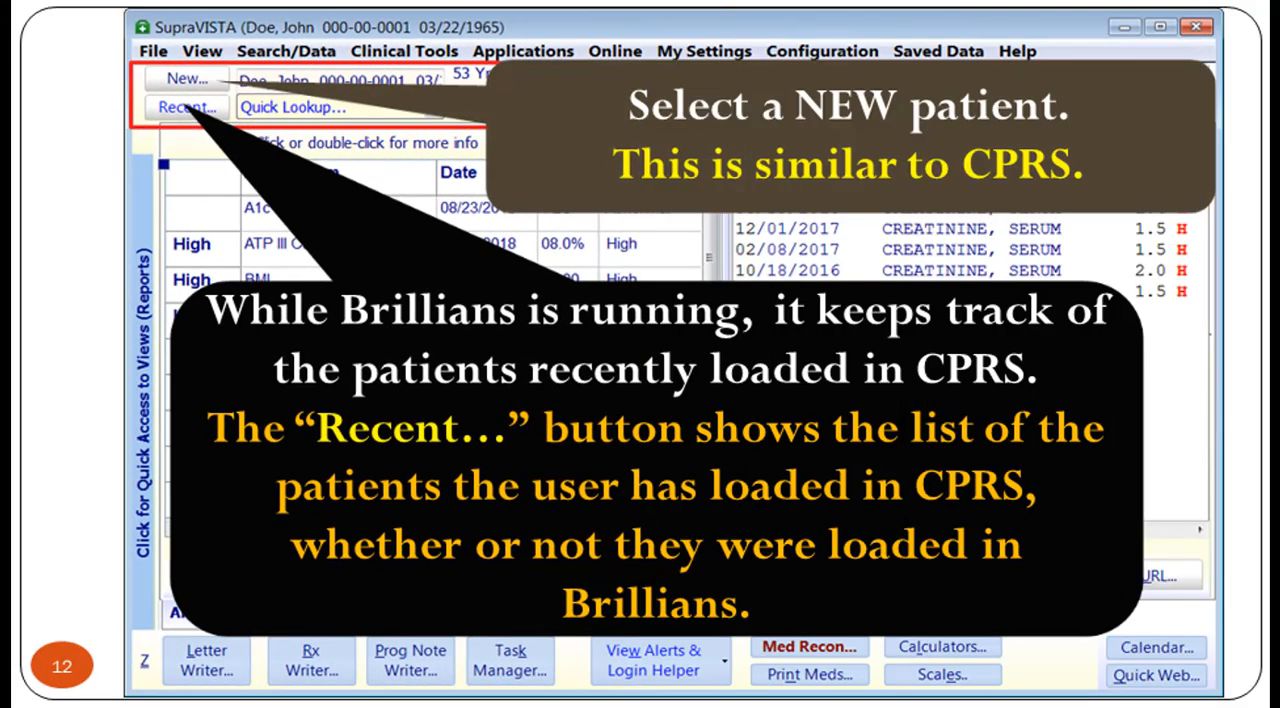